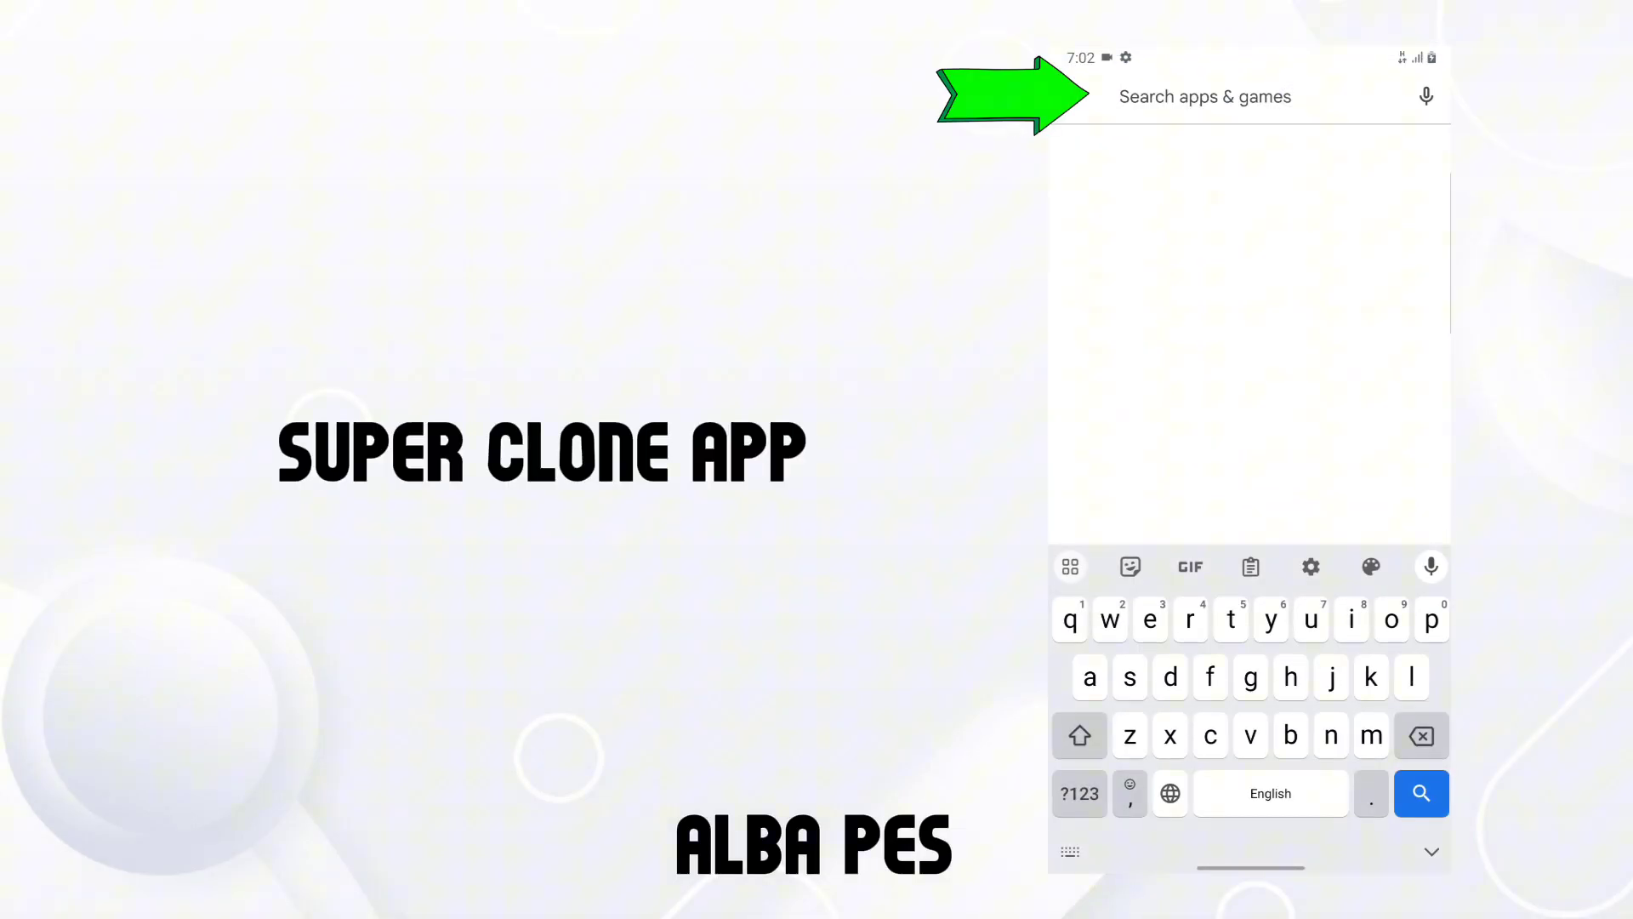
Step: Search Google Play for 'super clone app'
{"action": "type", "text": "super"}
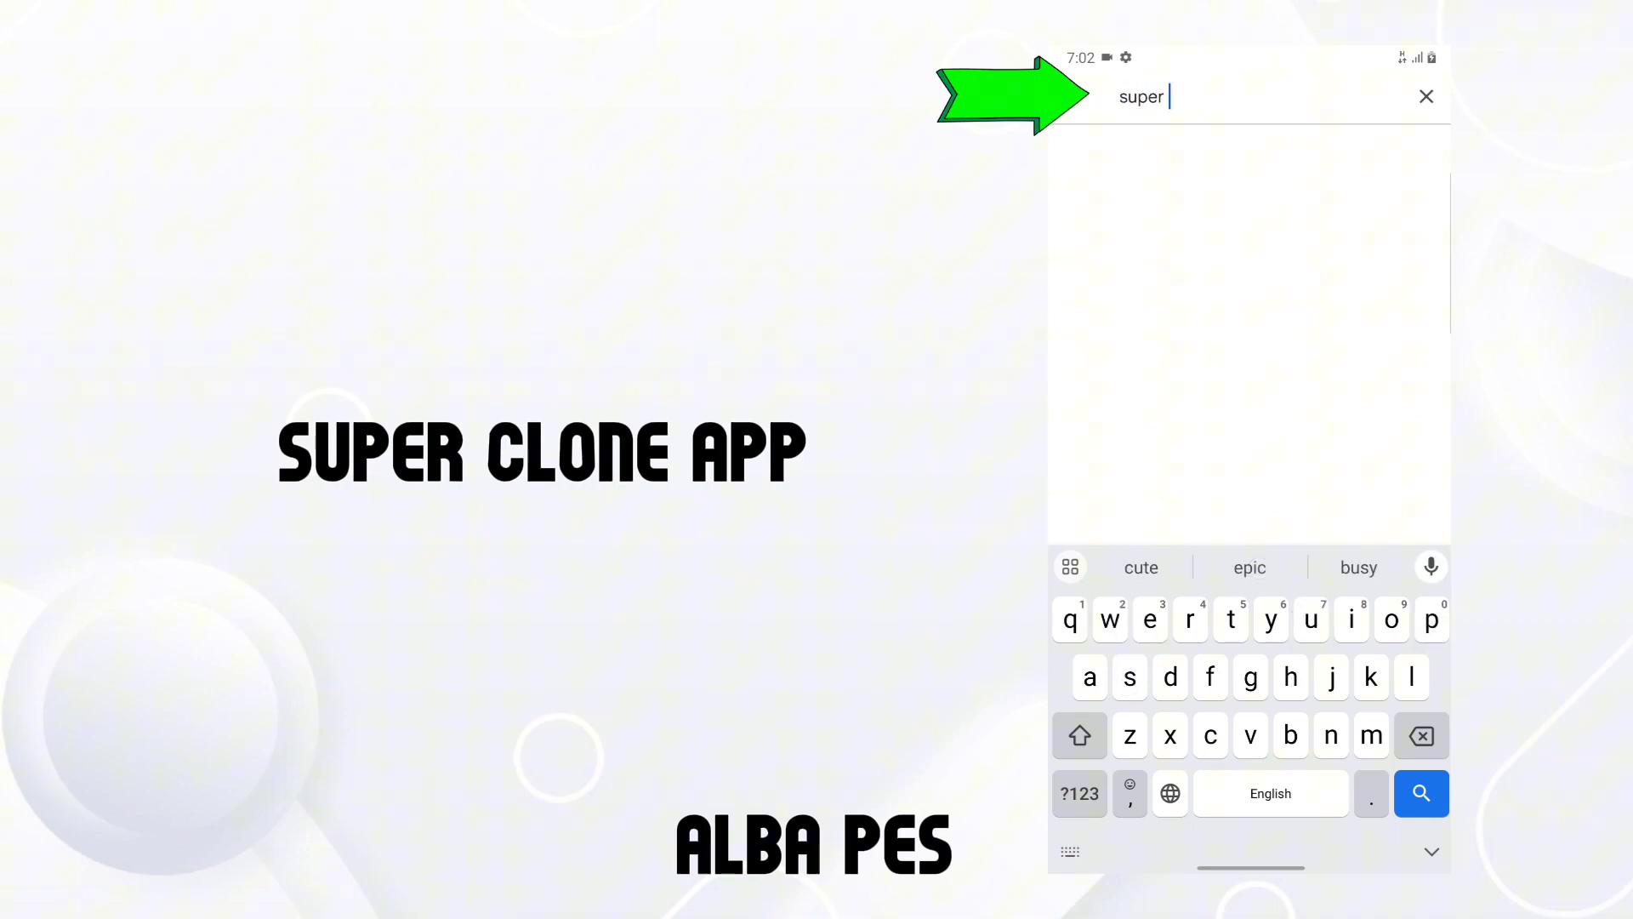
{"action": "type", "text": "clone app"}
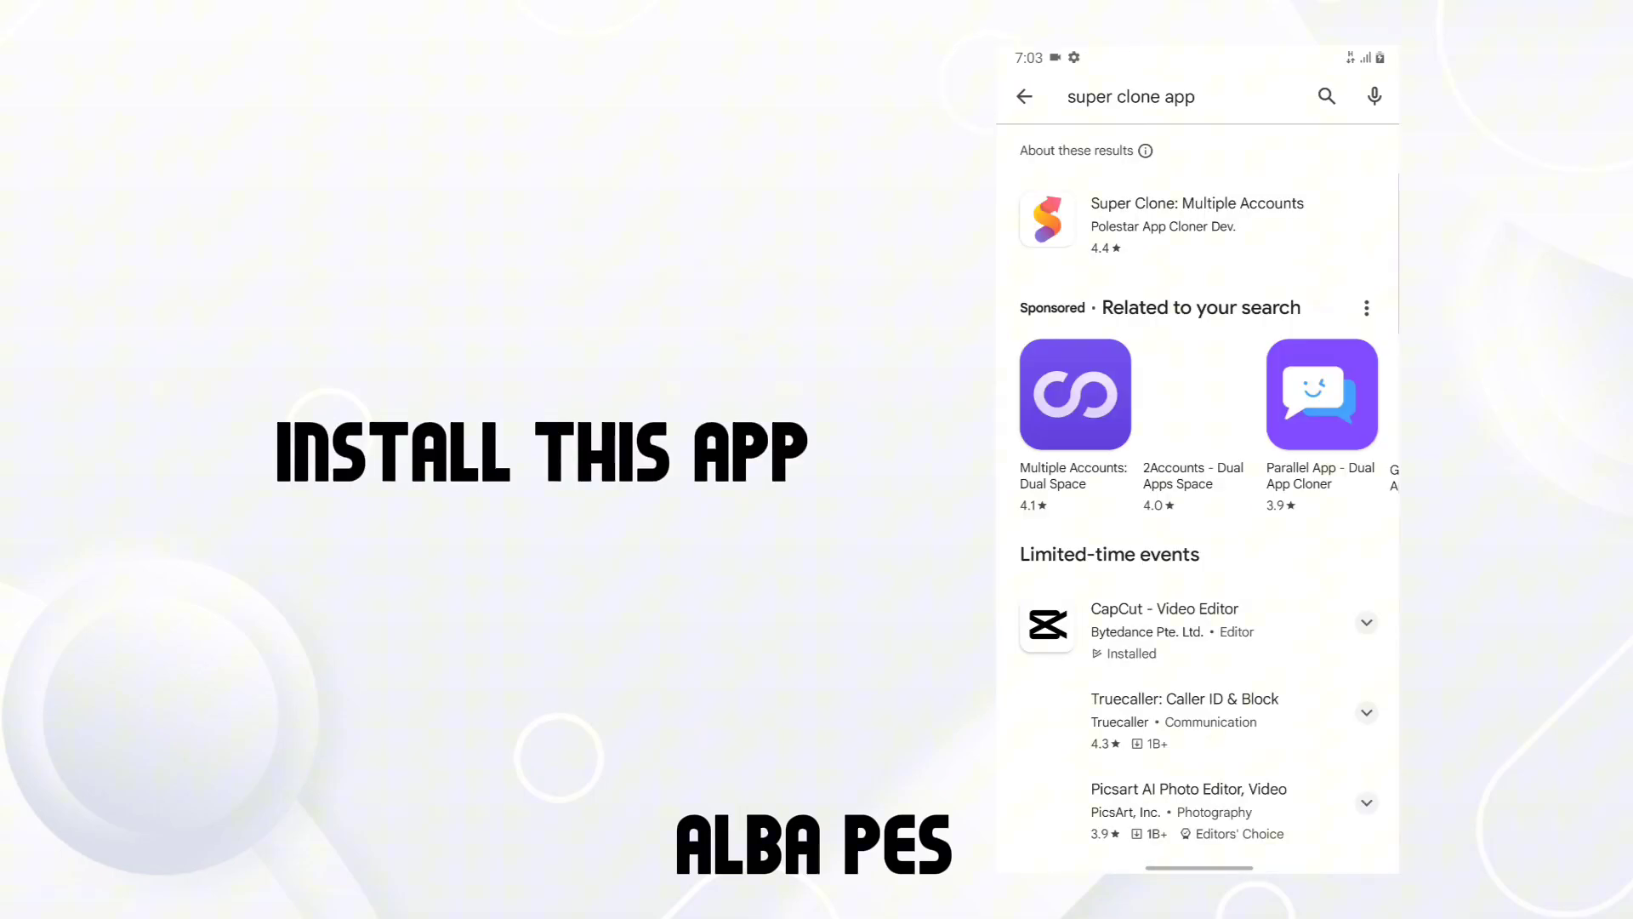
Step: Install Super Clone: Multiple Accounts from its Play Store page and open it
{"action": "left_click", "coordinate": [1195, 219]}
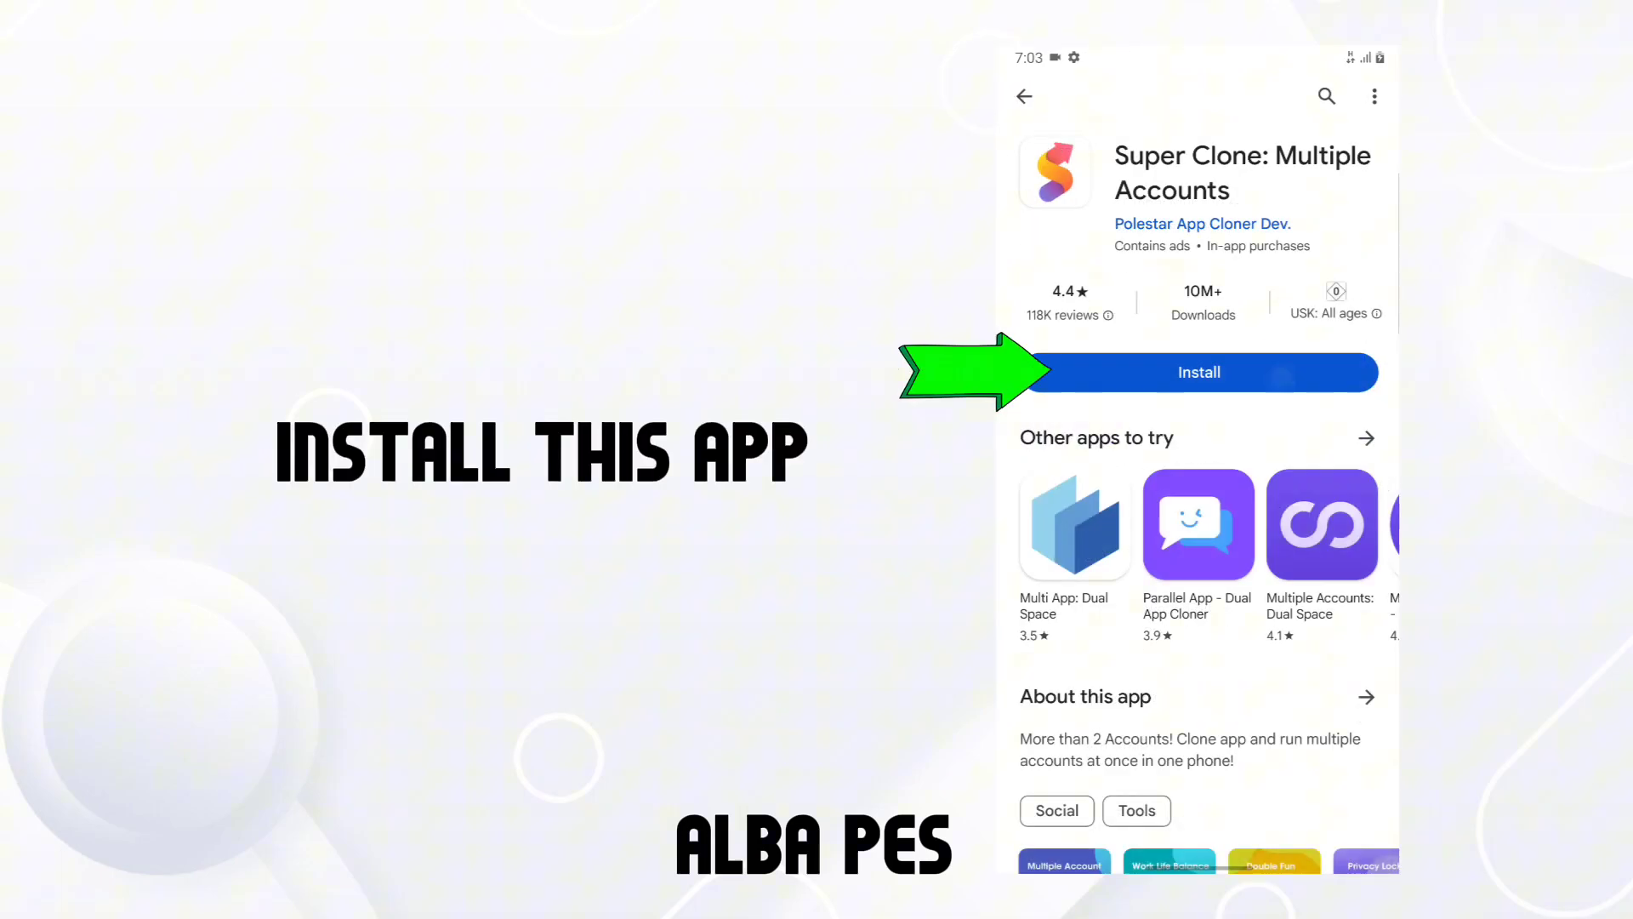
{"action": "left_click", "coordinate": [1198, 372]}
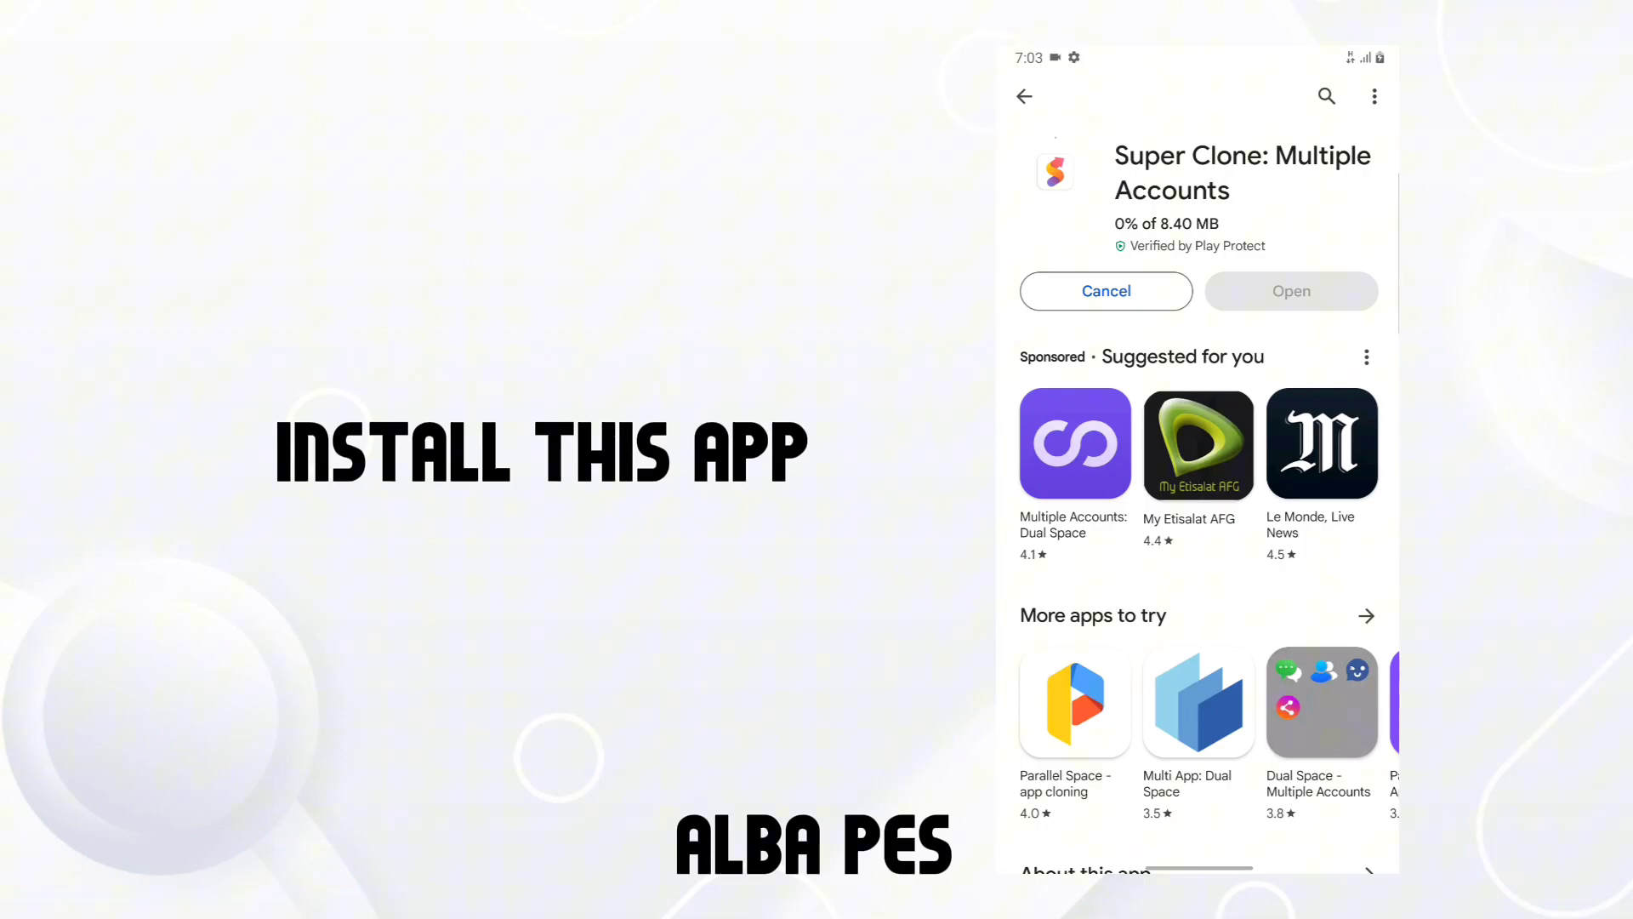
{"action": "left_click", "coordinate": [1290, 291]}
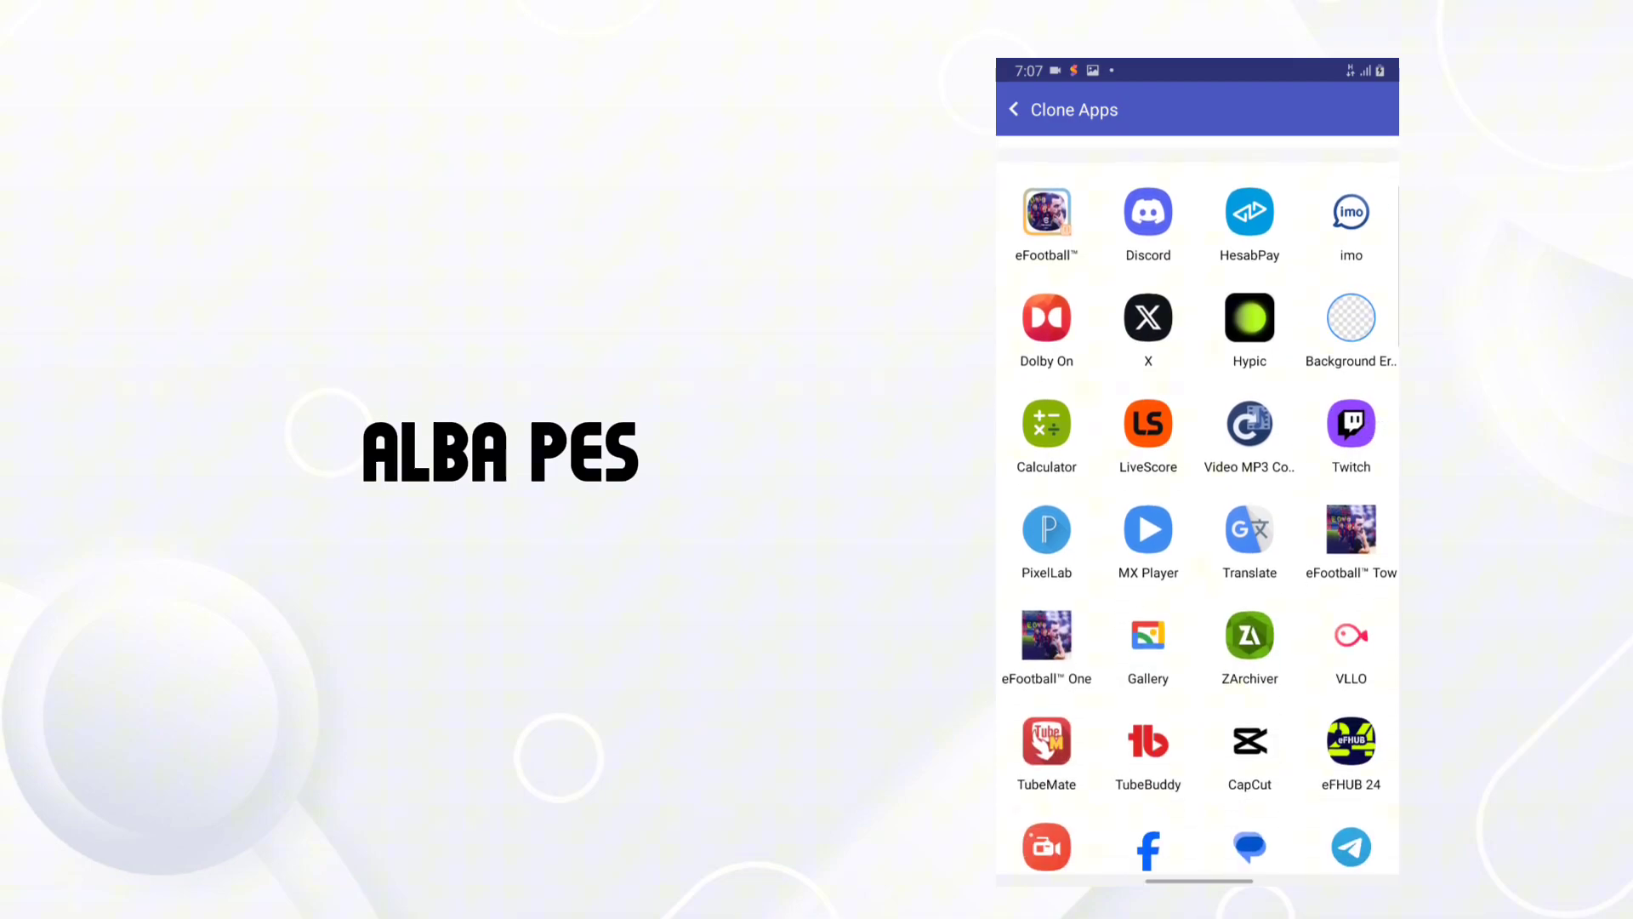
Step: Clone eFootball from the Clone Apps list and start the cloned copy
{"action": "scroll", "scroll_direction": "down", "scroll_amount": 3}
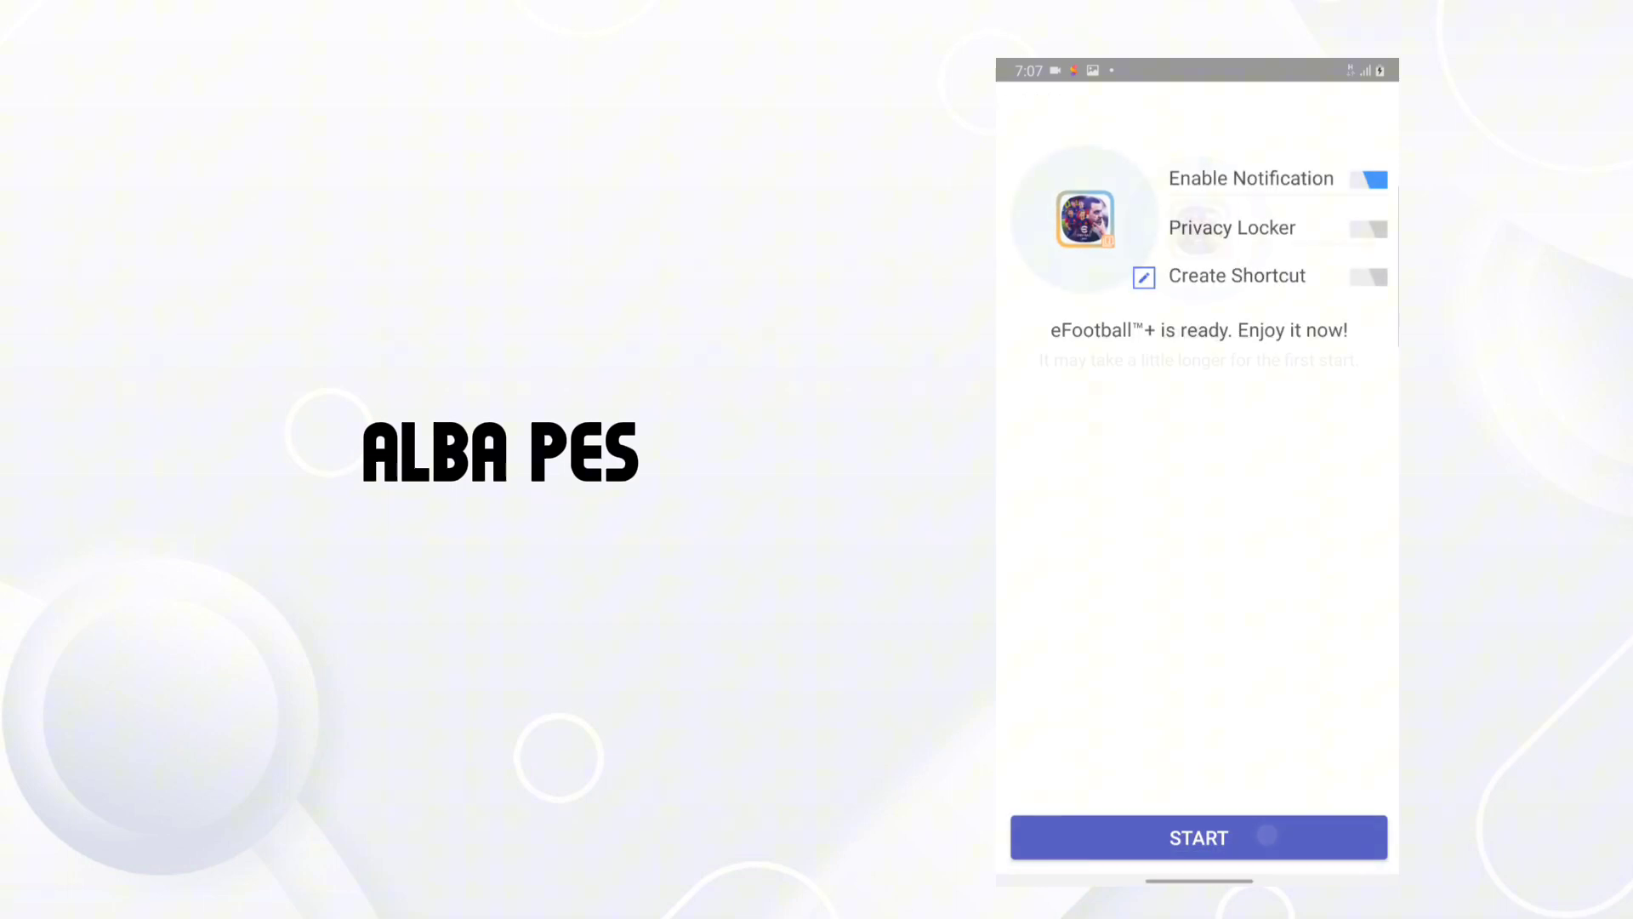
{"action": "left_click", "coordinate": [1198, 836]}
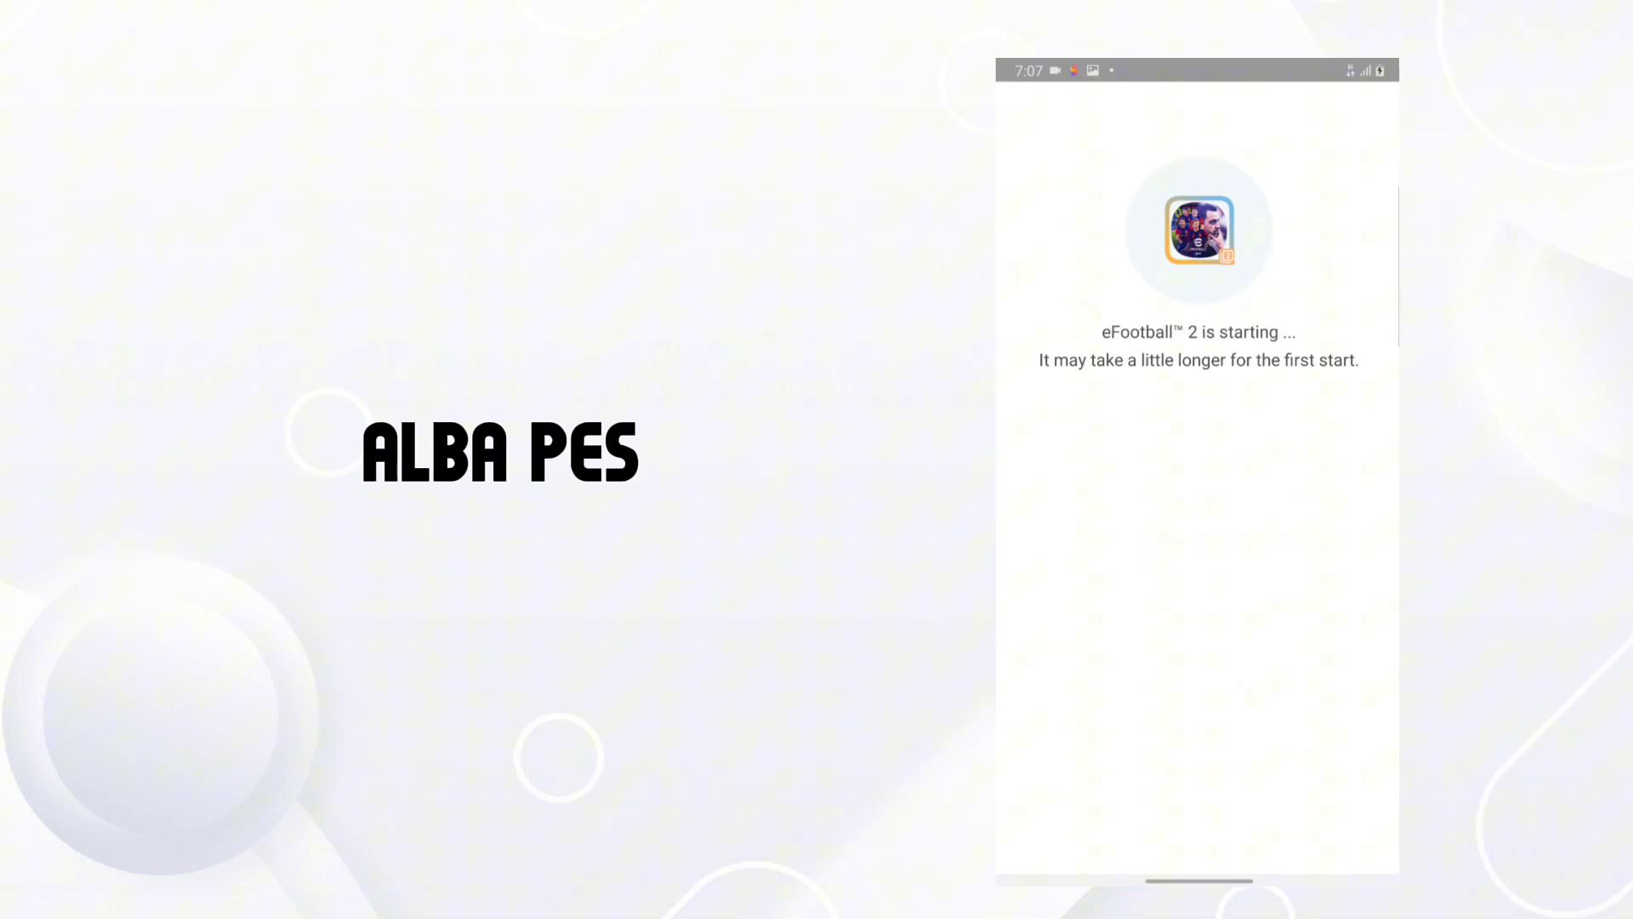